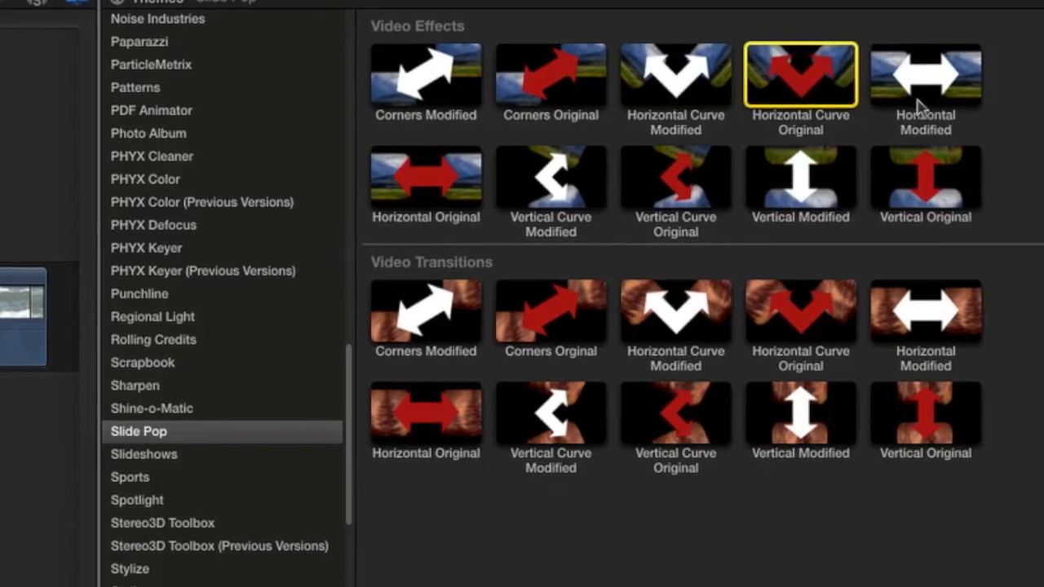
Apply the Vertical Curve Modified Slide Pop effect to the clip
{"action": "double_click", "coordinate": [551, 180]}
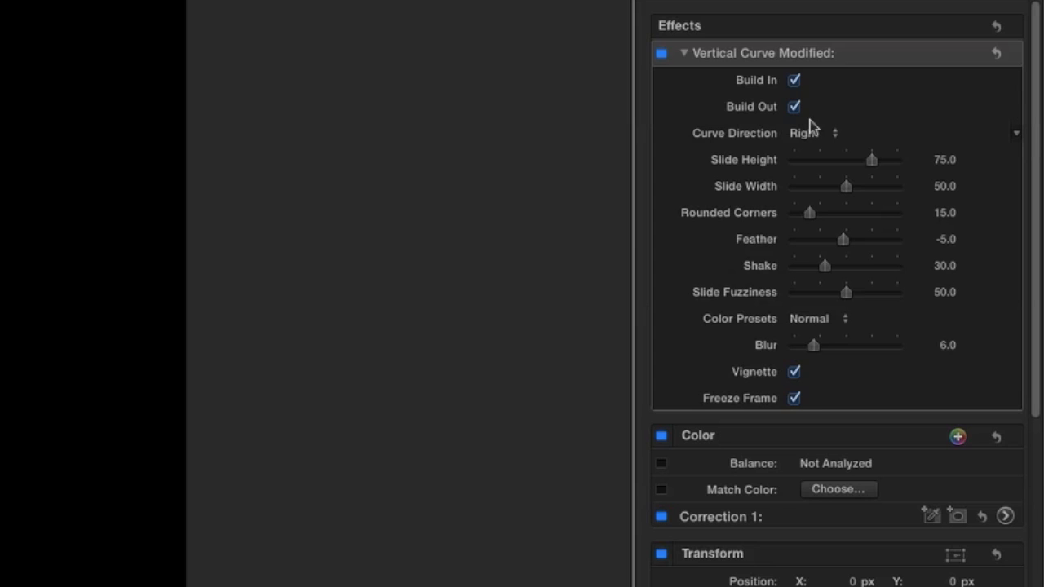
Set Curve Direction to Left, feather about 9, and raise the shake and slide fuzziness
{"action": "left_click", "coordinate": [816, 132]}
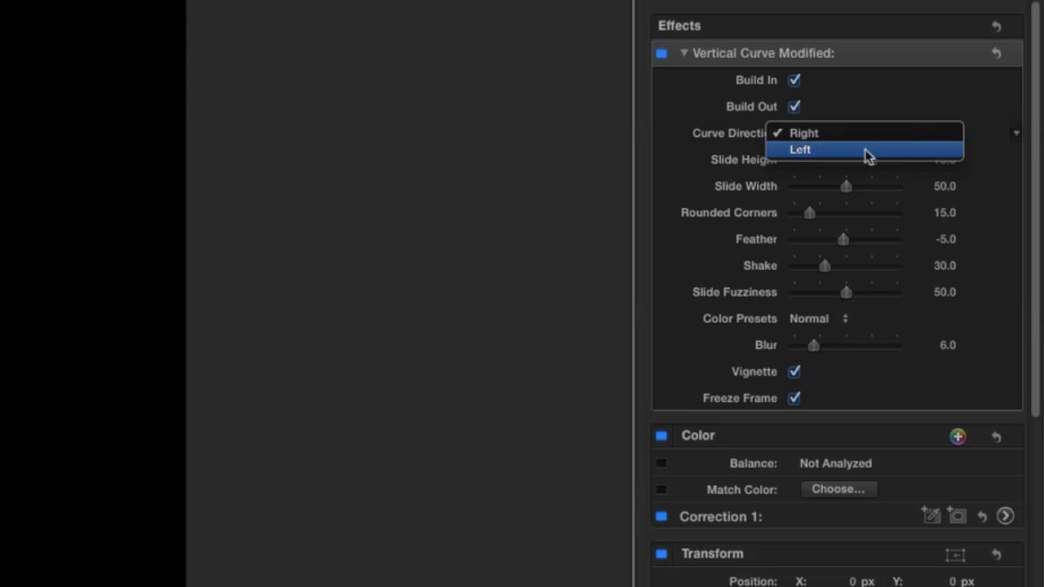
{"action": "left_click", "coordinate": [799, 150]}
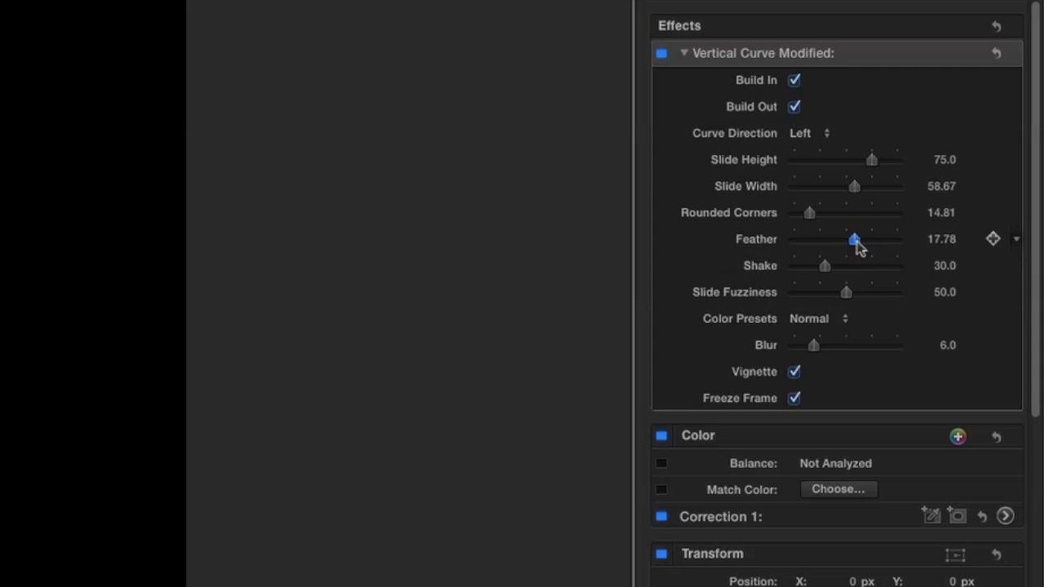
{"action": "left_click_drag", "start_coordinate": [855, 239], "coordinate": [850, 238]}
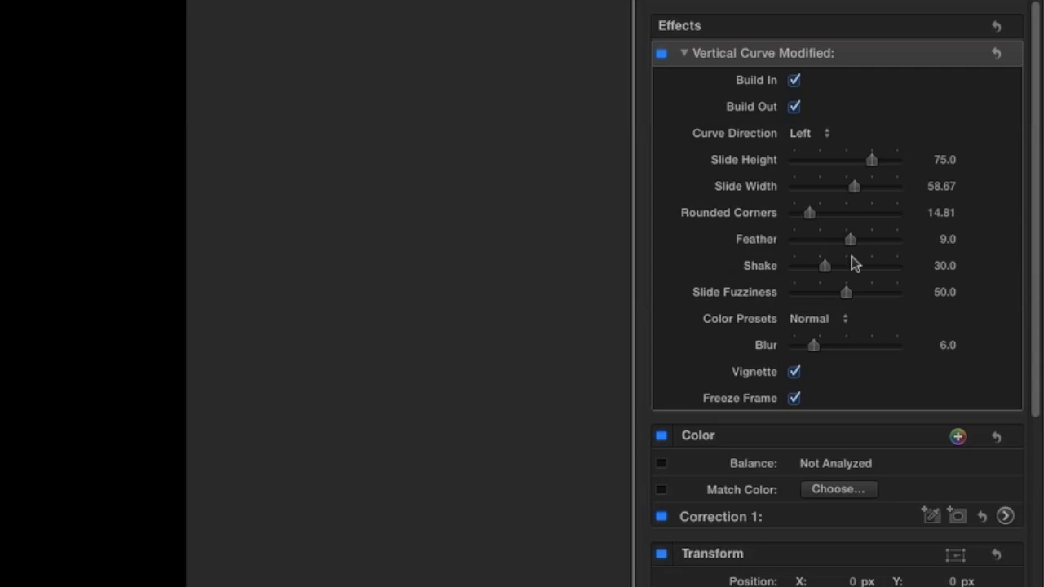
{"action": "left_click_drag", "start_coordinate": [826, 264], "coordinate": [842, 264]}
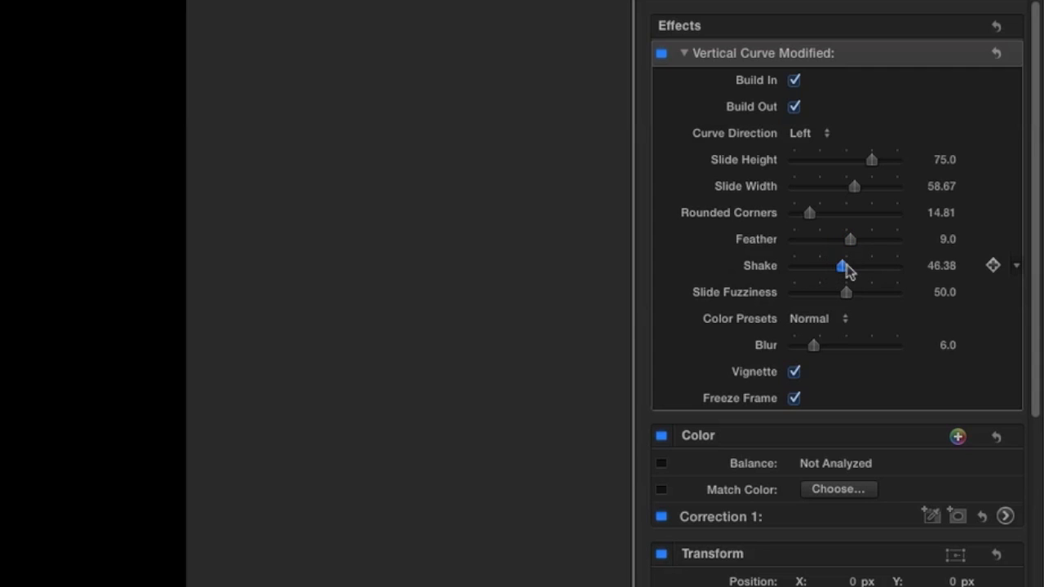
{"action": "left_click_drag", "start_coordinate": [845, 292], "coordinate": [816, 292]}
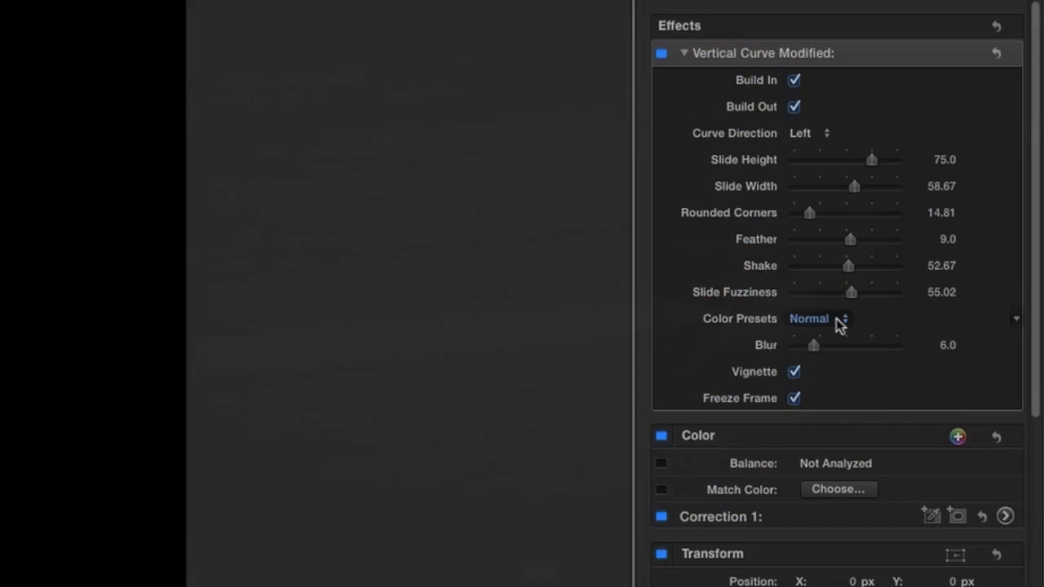
Choose the Sunburn color preset and try a stronger blur of about 6
{"action": "left_click", "coordinate": [815, 318]}
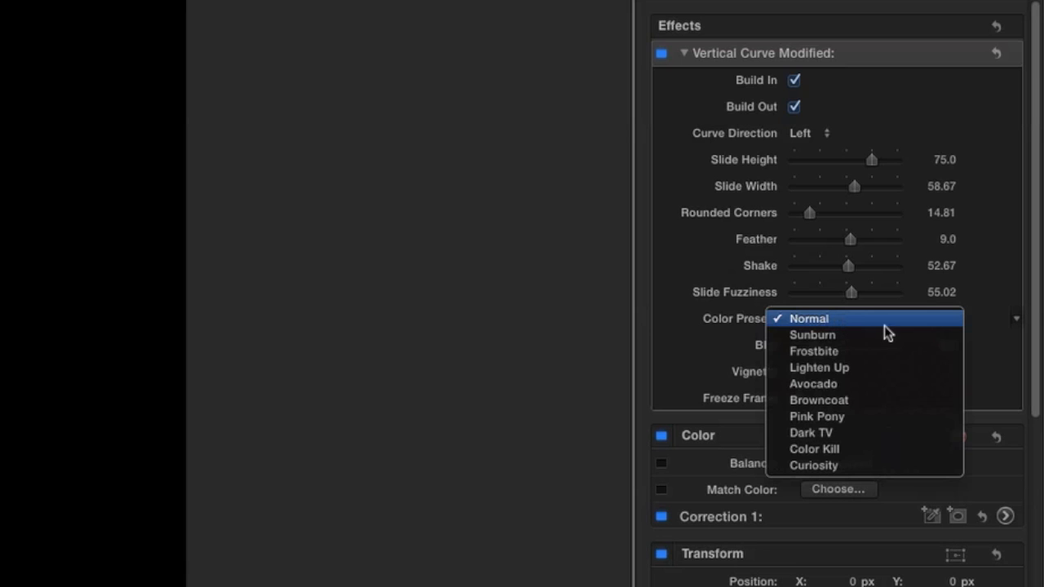
{"action": "left_click", "coordinate": [810, 318]}
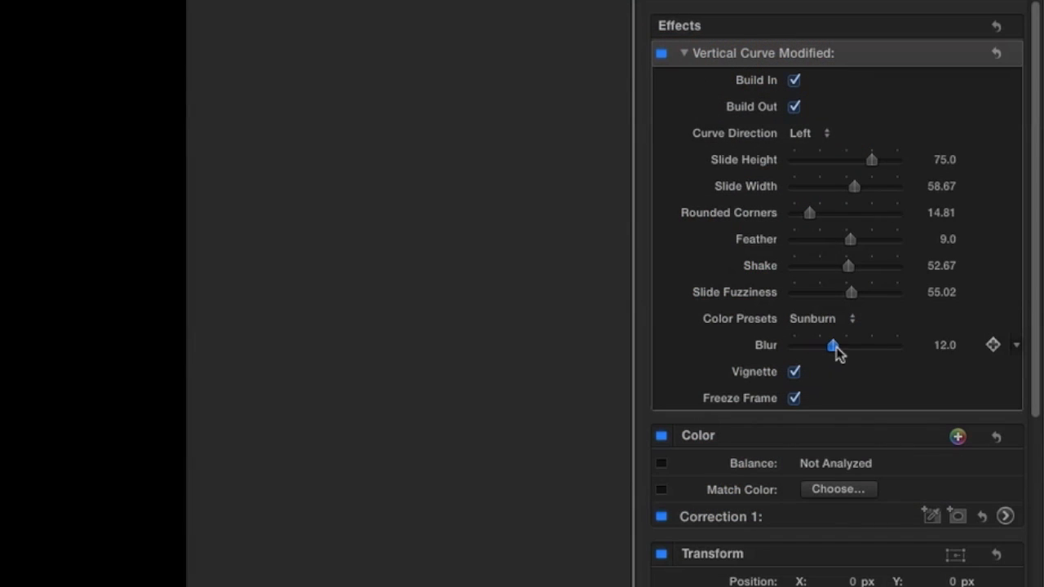
{"action": "left_click_drag", "start_coordinate": [832, 346], "coordinate": [812, 345]}
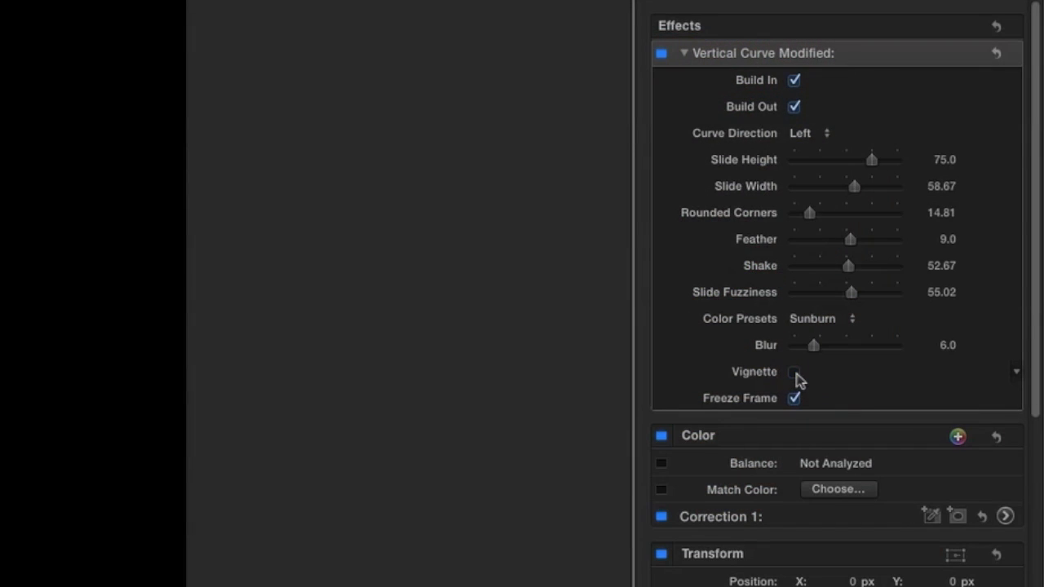
Turn Vignette back on and toggle the effect's Freeze Frame option
{"action": "left_click", "coordinate": [793, 372]}
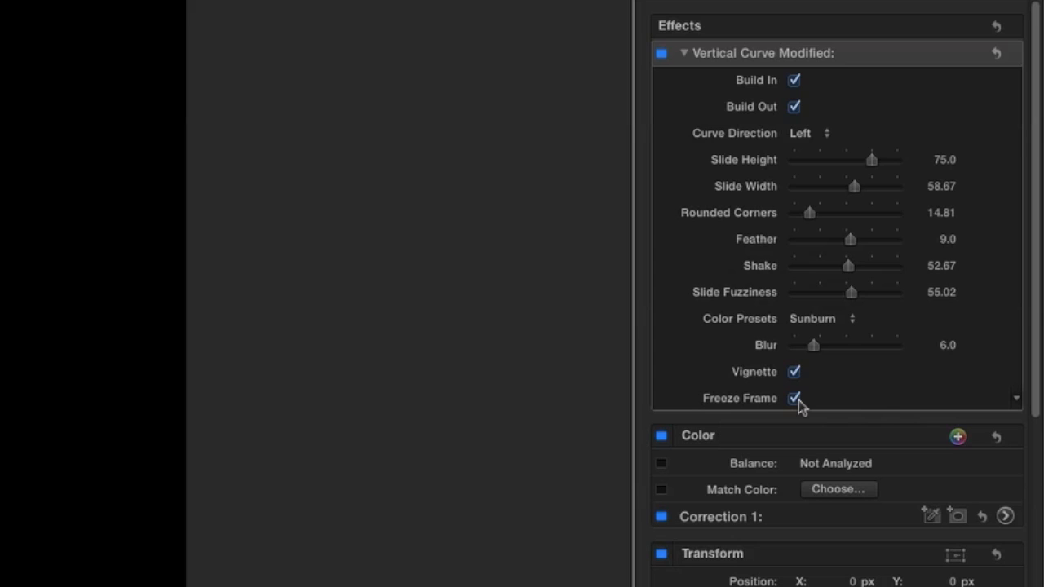
{"action": "left_click", "coordinate": [793, 398]}
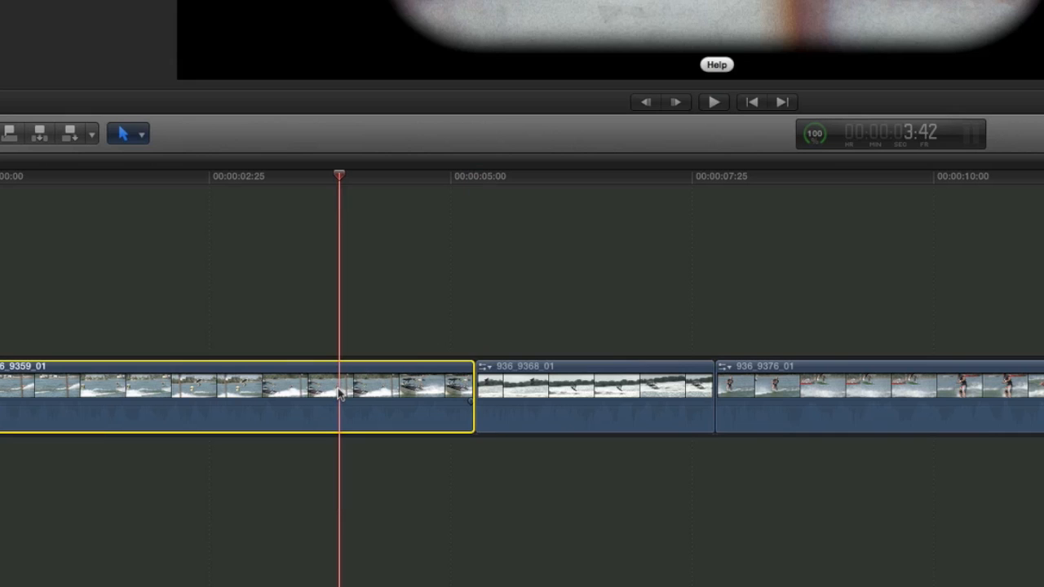
Paste the copied effects via Edit > Paste Effects and extend the second clip's end
{"action": "left_click", "coordinate": [186, 10]}
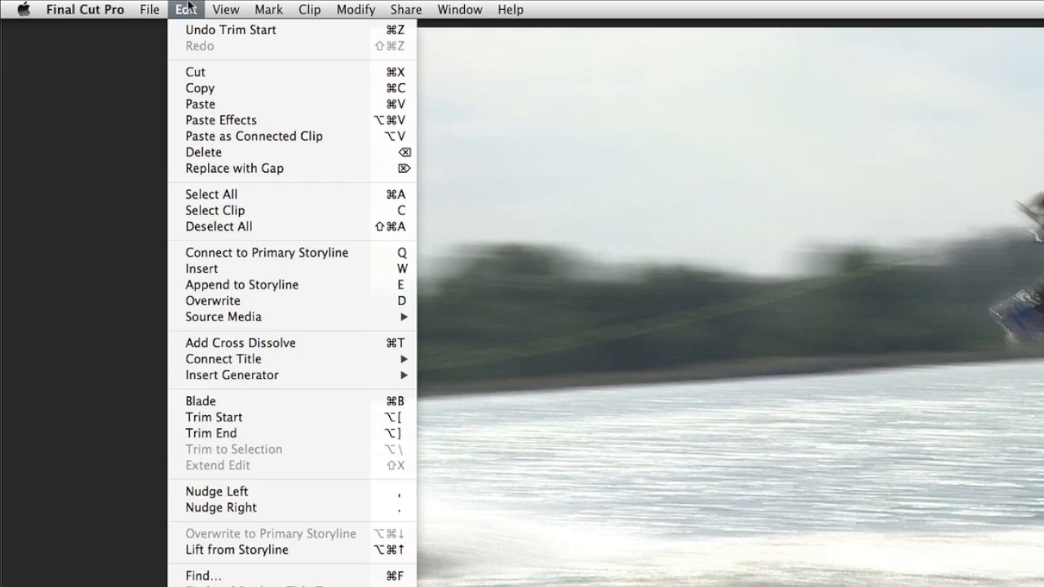
{"action": "mouse_move", "coordinate": [220, 121]}
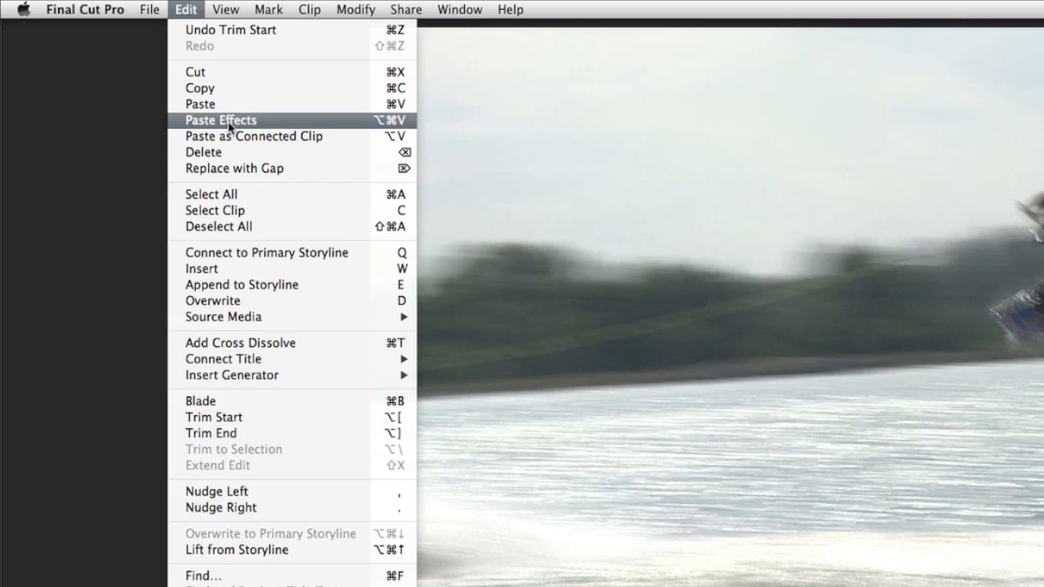
{"action": "left_click", "coordinate": [221, 121]}
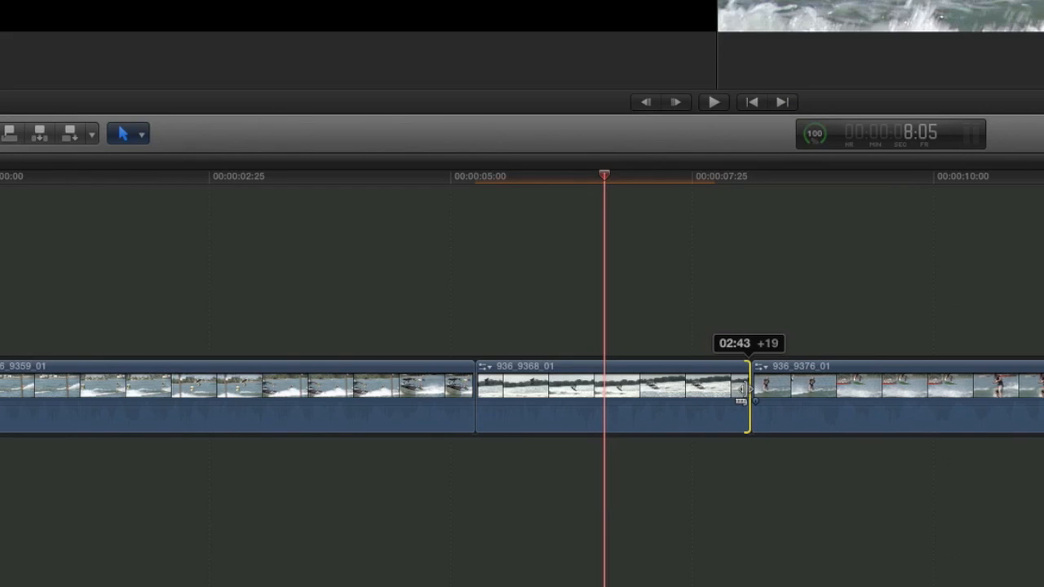
{"action": "left_click_drag", "start_coordinate": [747, 396], "coordinate": [563, 397]}
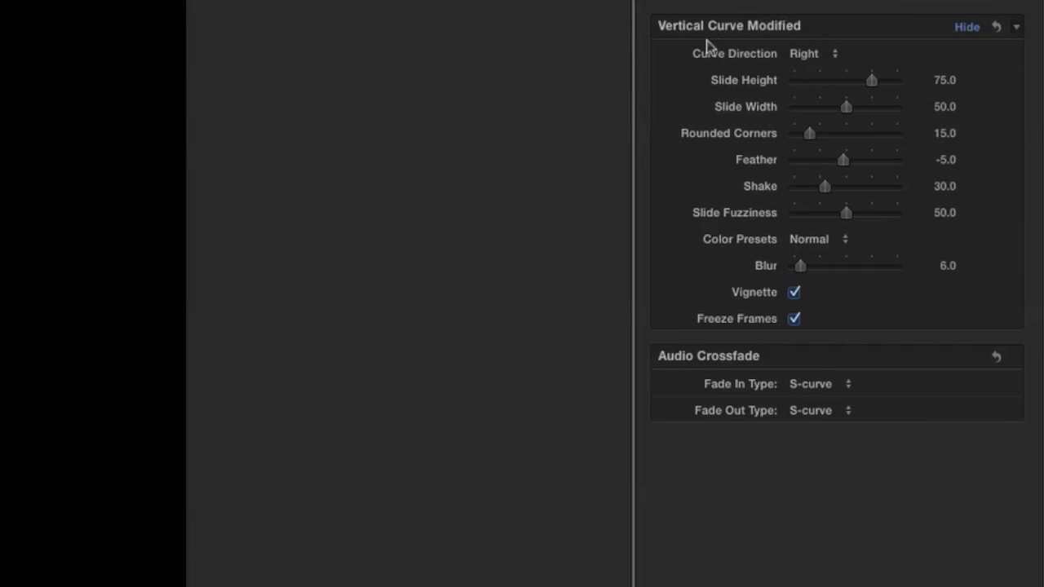
{"action": "mouse_move", "coordinate": [737, 44]}
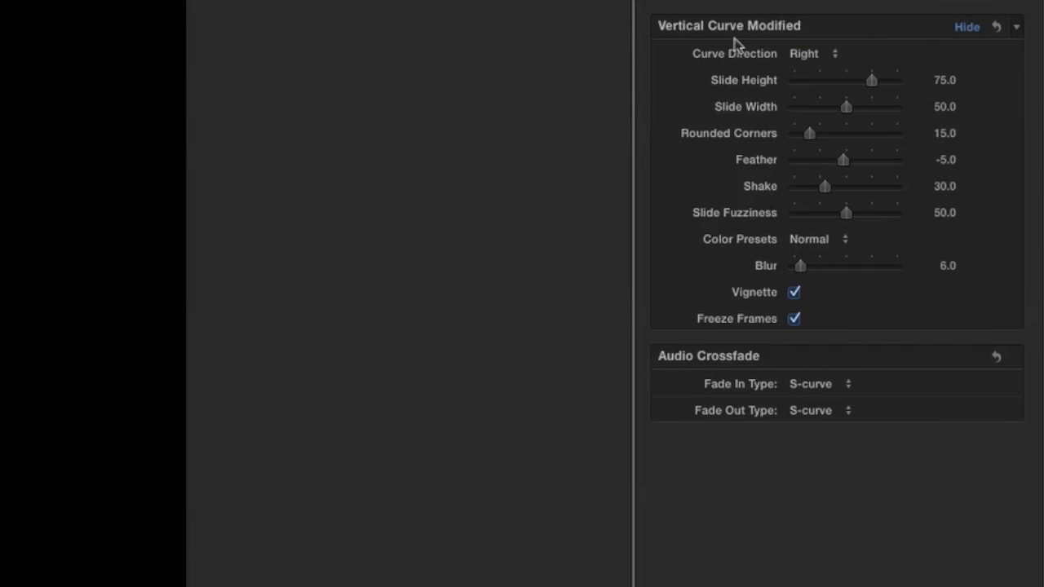